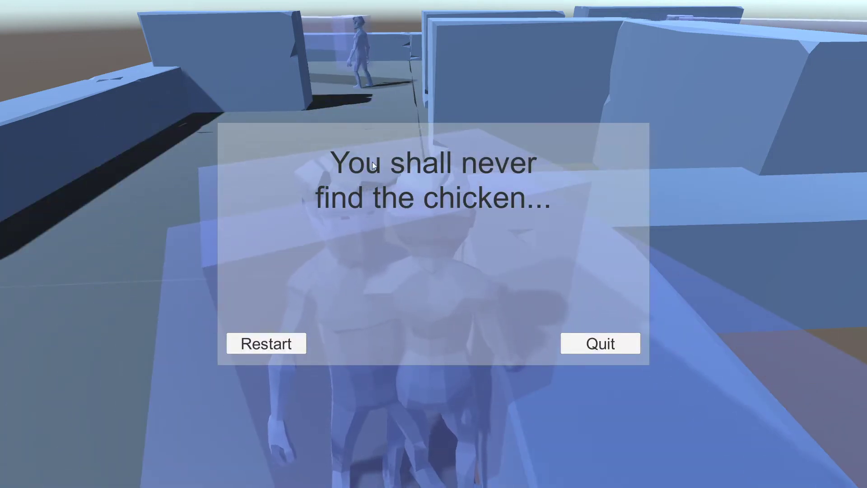
{"action": "mouse_move", "coordinate": [403, 297]}
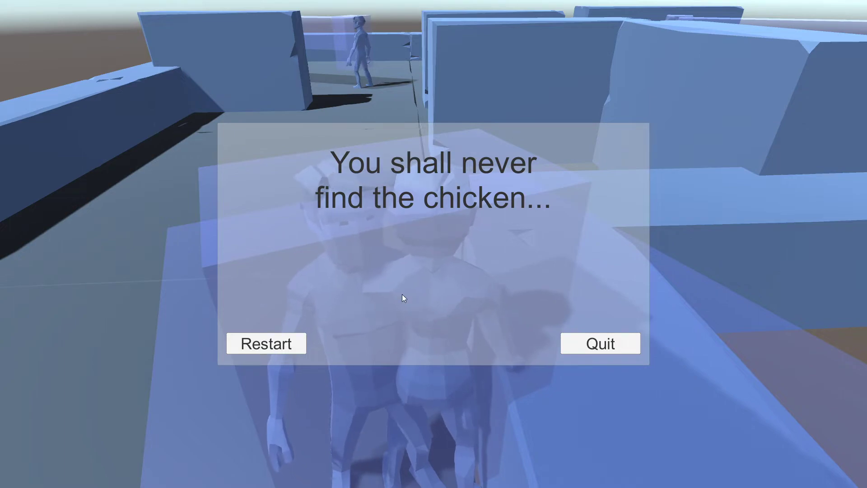
- Restart the maze game after losing, win it, and quit from the You Win! screen
{"action": "left_click", "coordinate": [266, 344]}
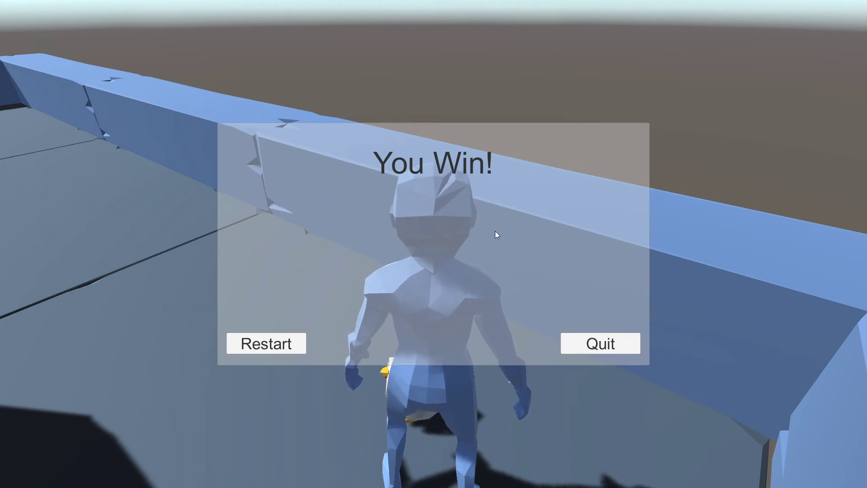
{"action": "mouse_move", "coordinate": [601, 343]}
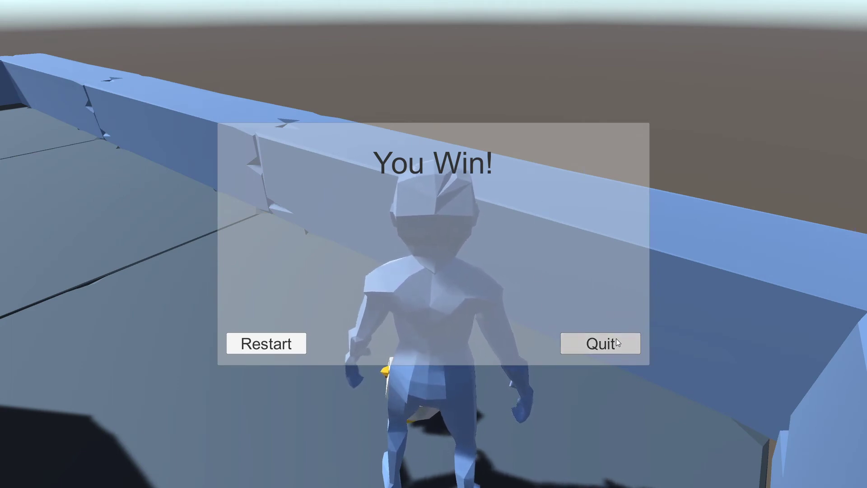
{"action": "left_click", "coordinate": [600, 343]}
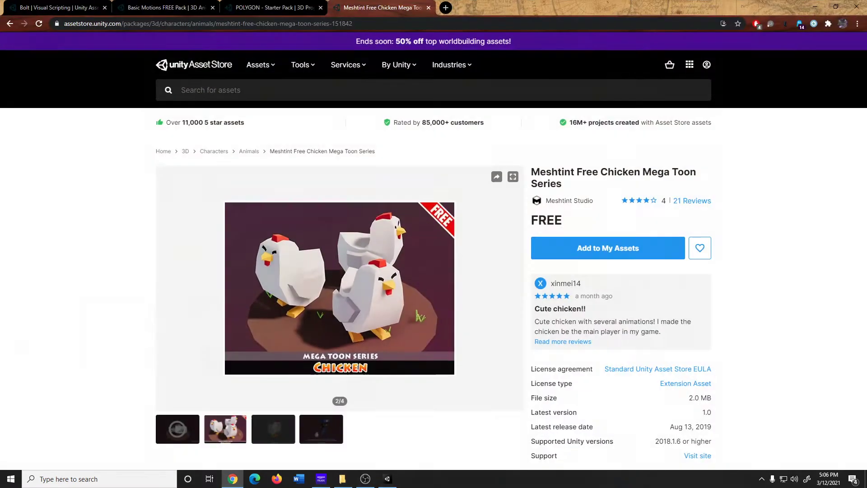
- View the Bolt | Visual Scripting store page, then return to the Unity project
{"action": "left_click", "coordinate": [55, 8]}
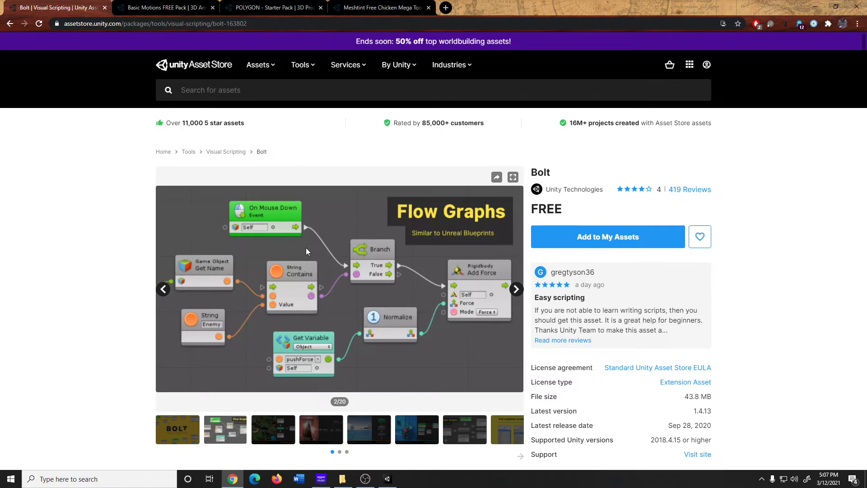
{"action": "left_click", "coordinate": [388, 478]}
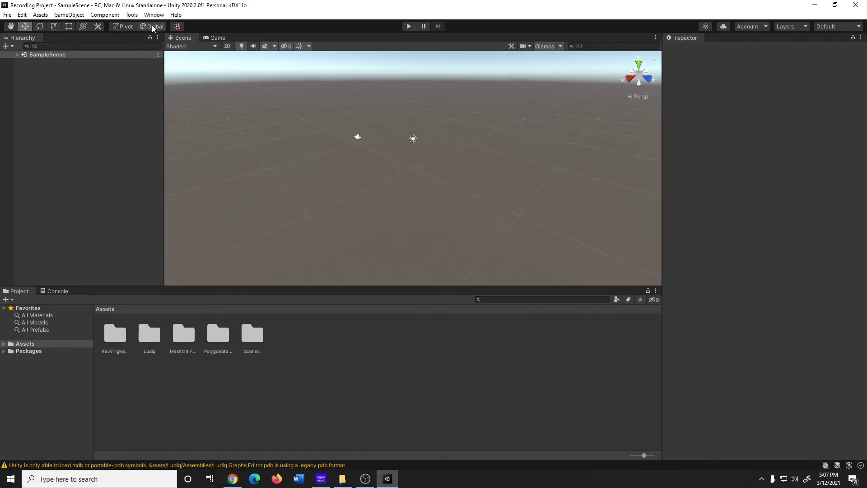
{"action": "left_click", "coordinate": [154, 14]}
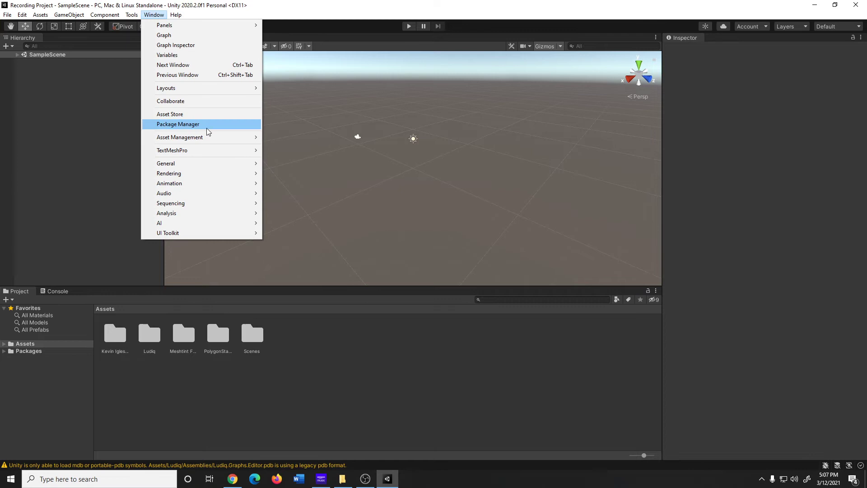
{"action": "left_click", "coordinate": [178, 123]}
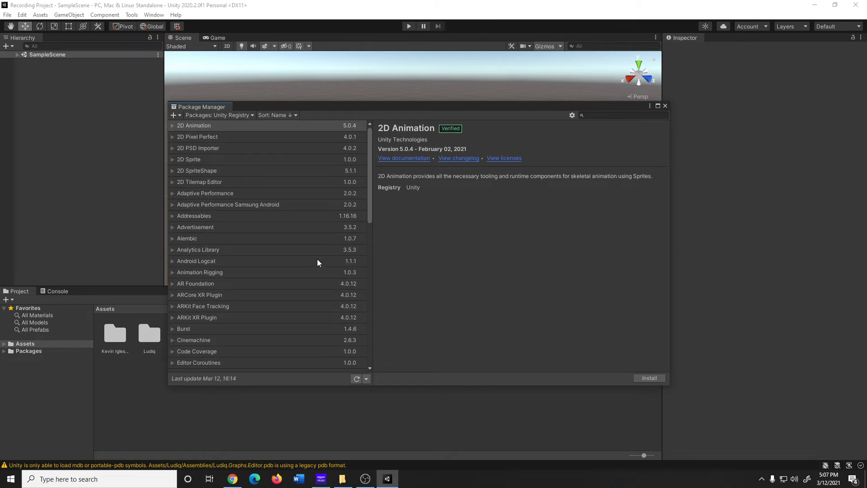
{"action": "mouse_move", "coordinate": [210, 19]}
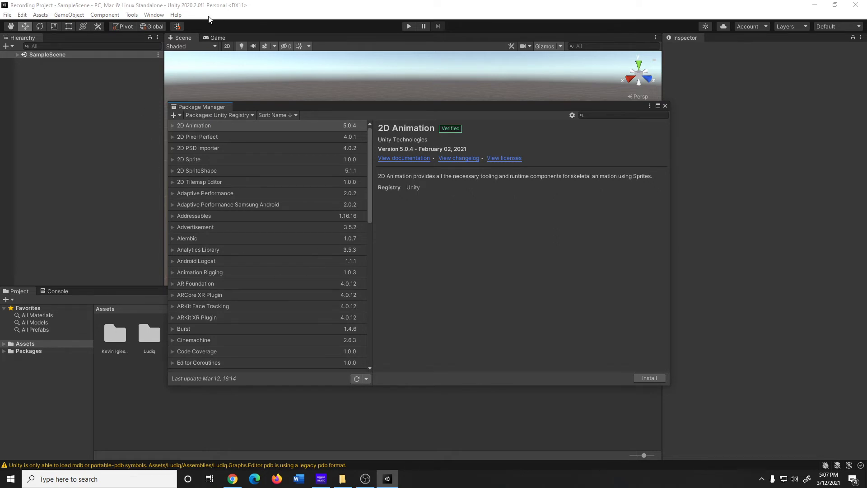
{"action": "scroll", "scroll_direction": "down", "scroll_amount": 3}
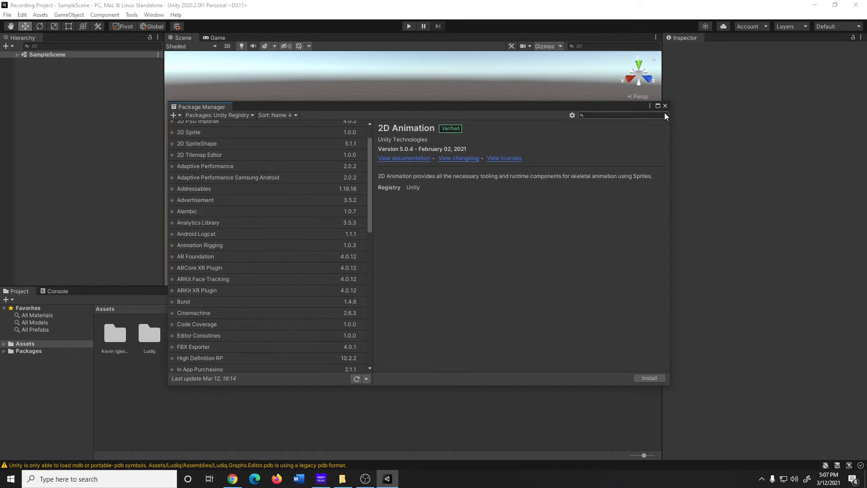
{"action": "left_click", "coordinate": [664, 105]}
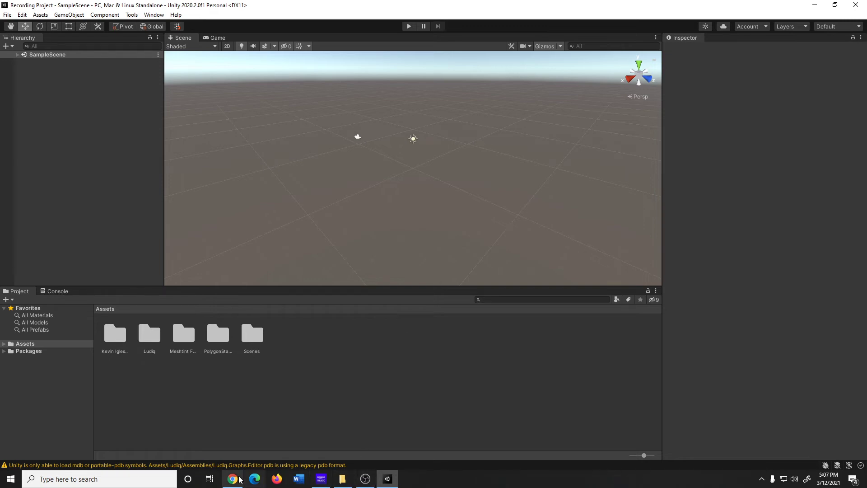
{"action": "left_click", "coordinate": [231, 478]}
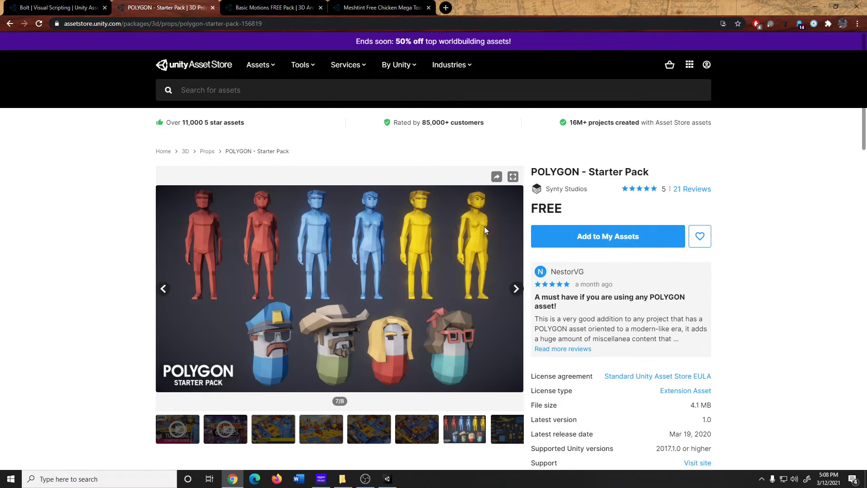
{"action": "mouse_move", "coordinate": [215, 224]}
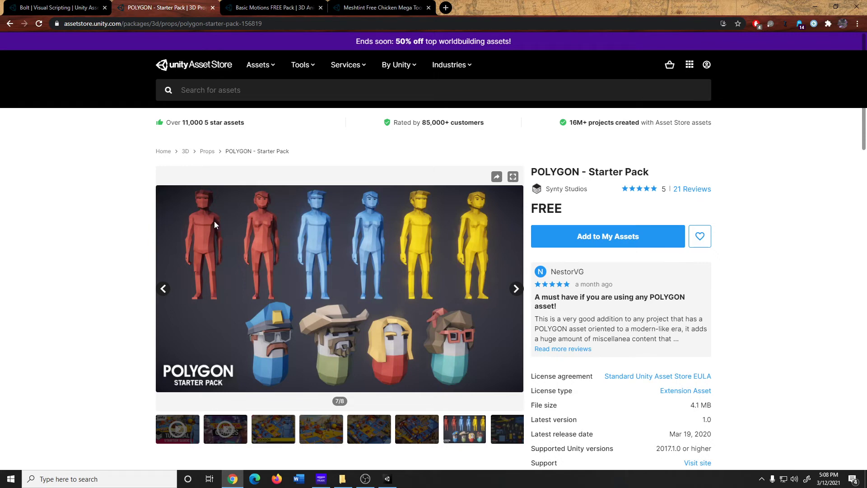
{"action": "mouse_move", "coordinate": [296, 393]}
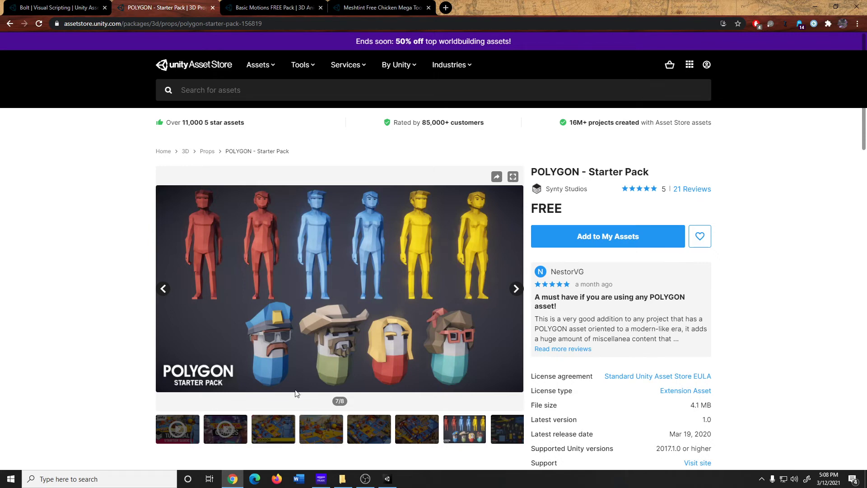
- Show the low-poly obstacle course preview in the POLYGON Starter Pack gallery
{"action": "left_click", "coordinate": [321, 429]}
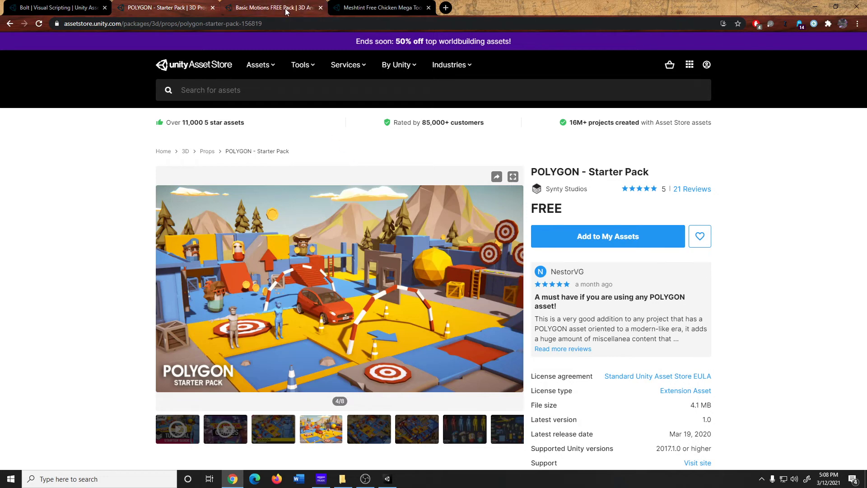
- View the Basic Motions FREE Pack page, then the Meshtint Free Chicken Mega Toon page
{"action": "left_click", "coordinate": [271, 7]}
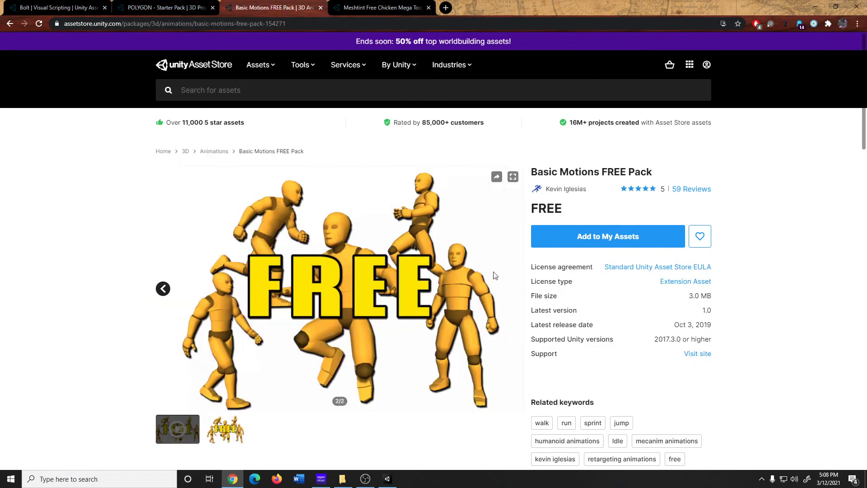
{"action": "mouse_move", "coordinate": [392, 248]}
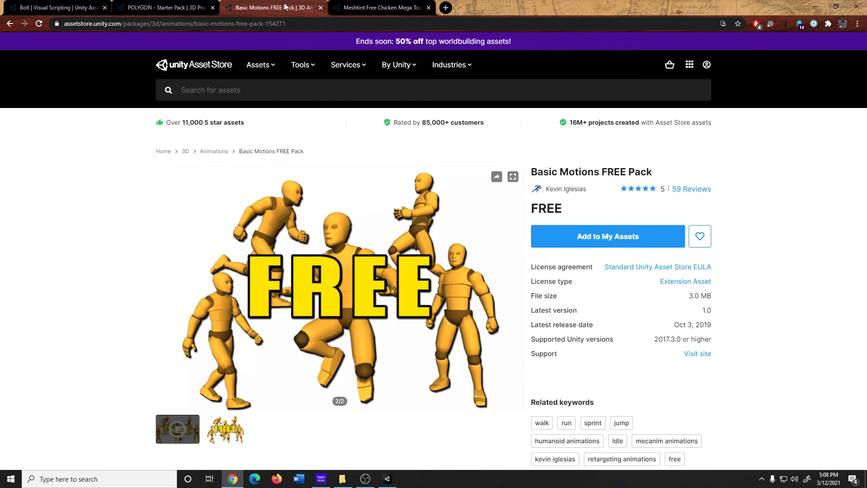
{"action": "left_click", "coordinate": [379, 8]}
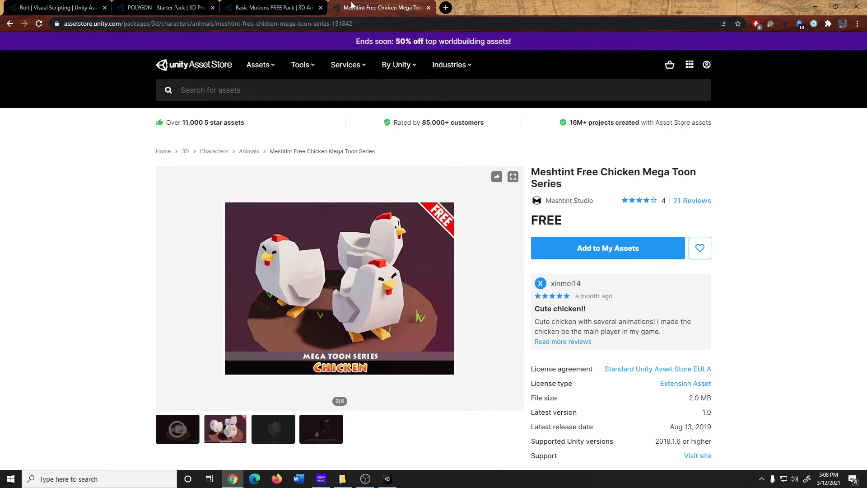
{"action": "left_click", "coordinate": [166, 7]}
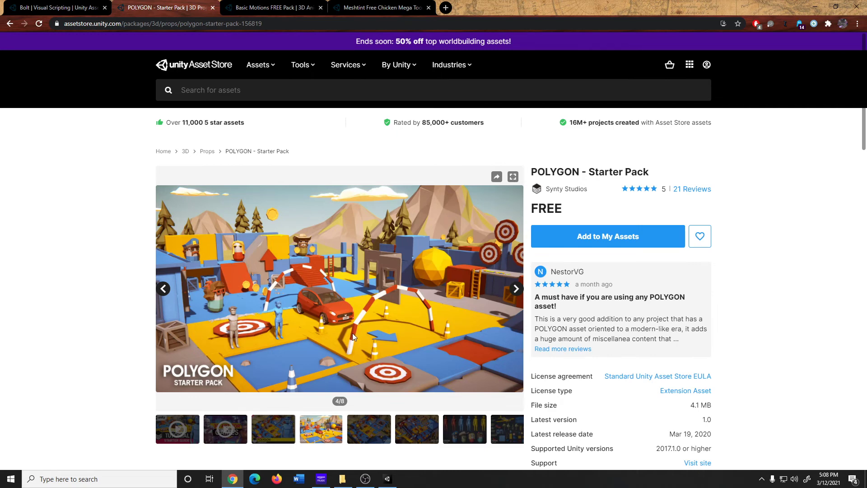
{"action": "mouse_move", "coordinate": [339, 314]}
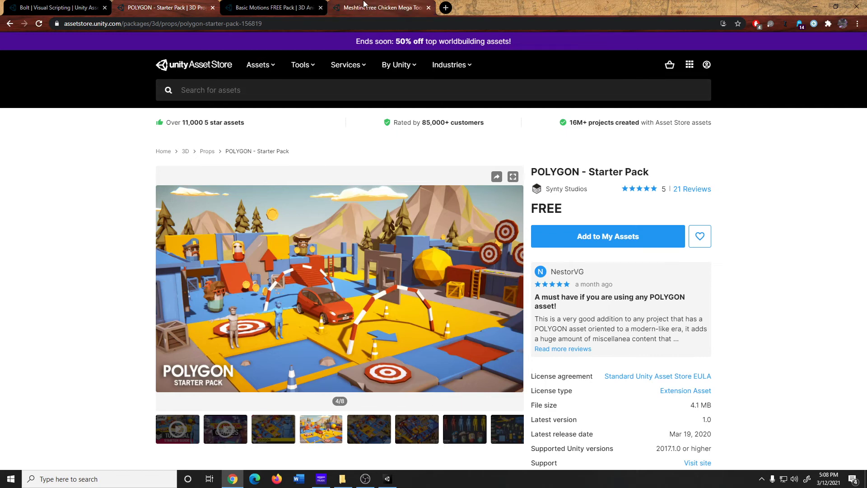
{"action": "left_click", "coordinate": [379, 7]}
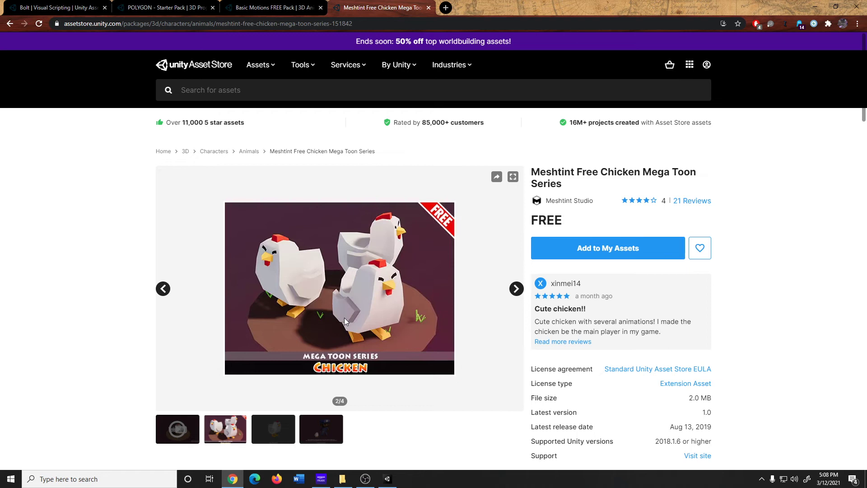
{"action": "mouse_move", "coordinate": [357, 323]}
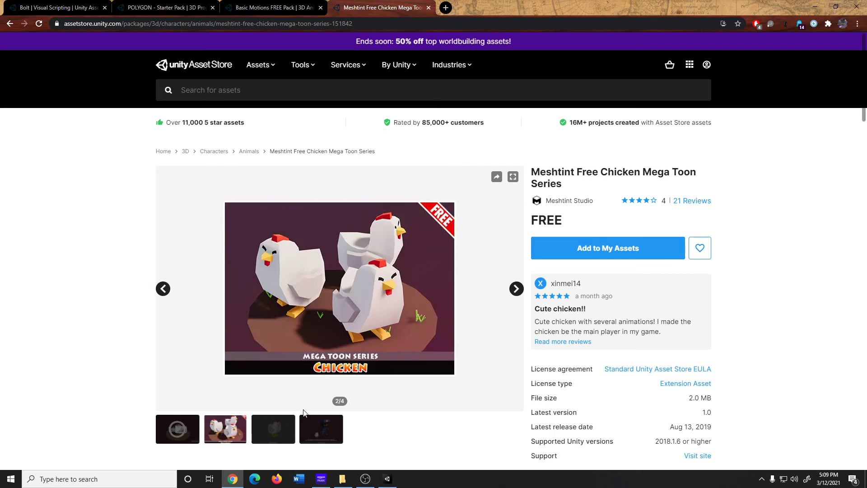
{"action": "mouse_move", "coordinate": [365, 277]}
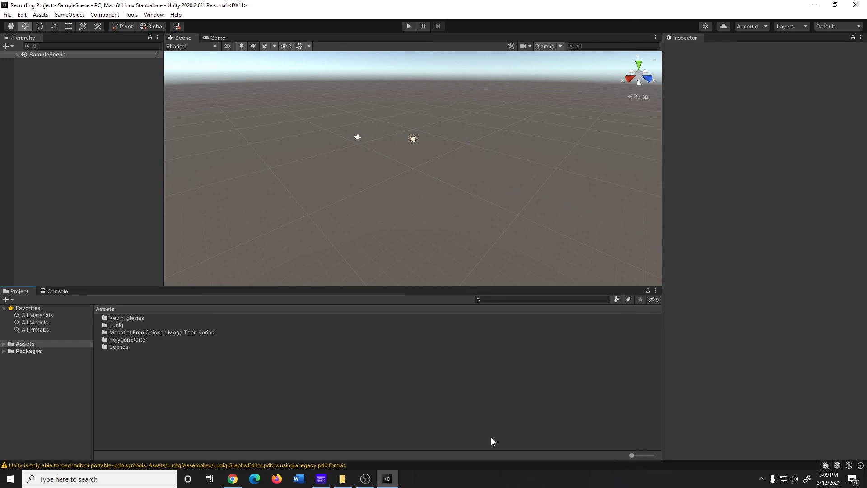
- Inspect the Kevin Iglesias, Ludiq, Meshtint chicken and PolygonStarter folders in Assets
{"action": "left_click", "coordinate": [127, 318]}
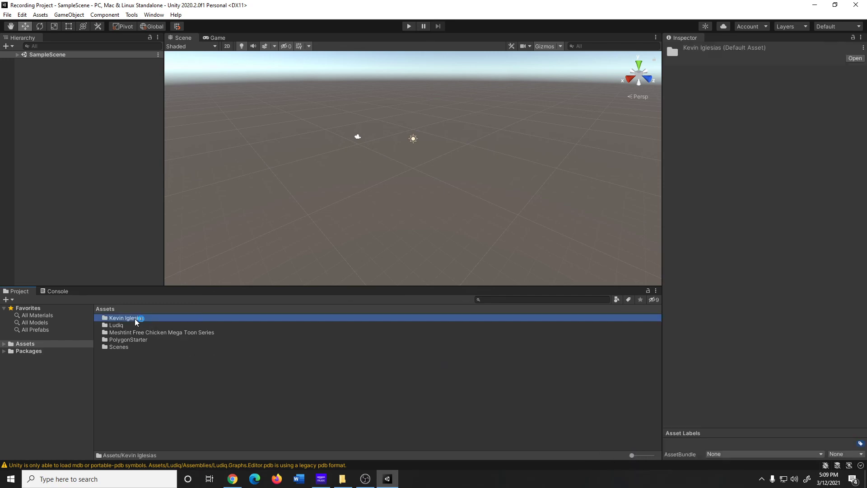
{"action": "left_click", "coordinate": [116, 325]}
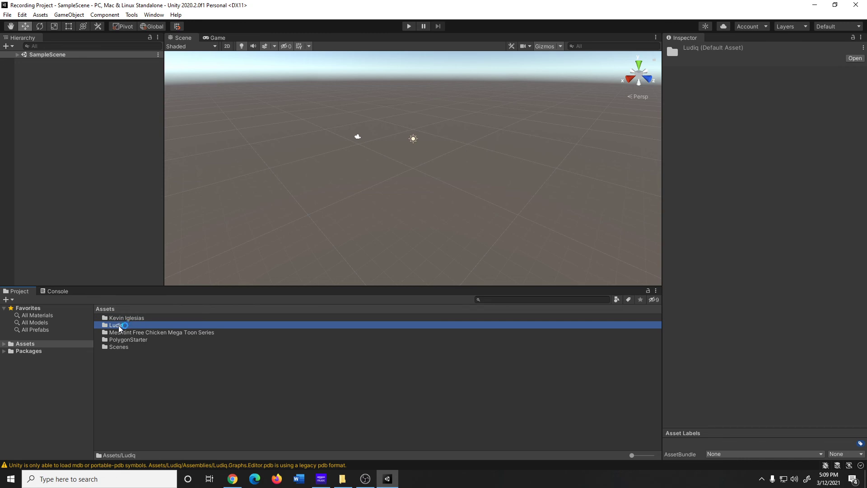
{"action": "mouse_move", "coordinate": [183, 332]}
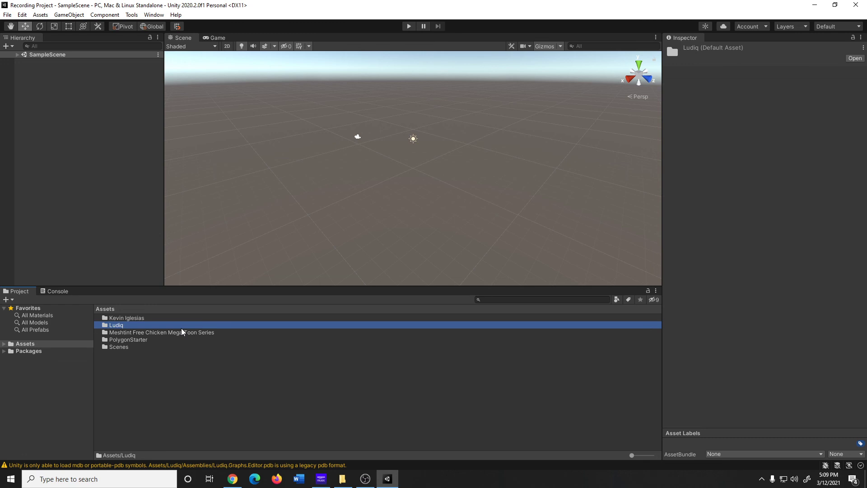
{"action": "mouse_move", "coordinate": [195, 346]}
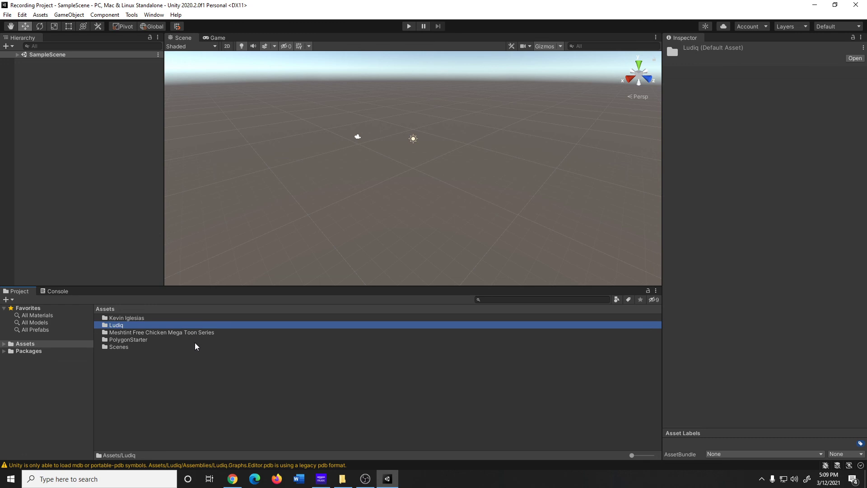
{"action": "left_click", "coordinate": [162, 332]}
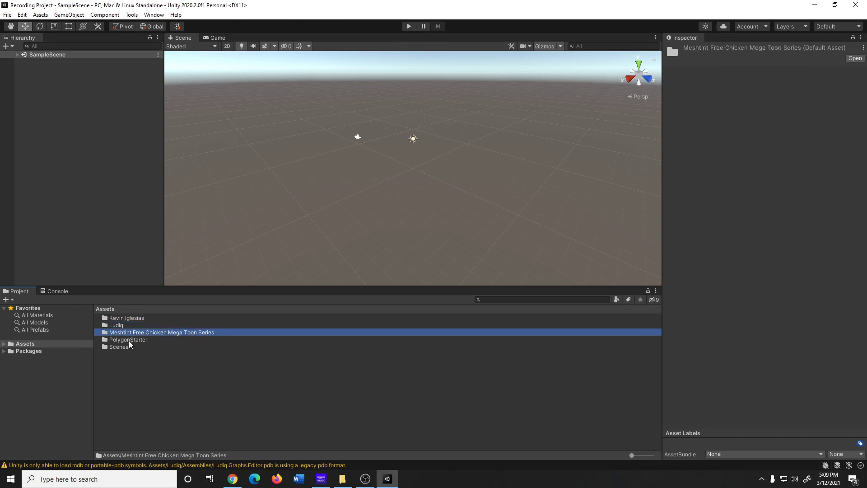
{"action": "left_click", "coordinate": [129, 339]}
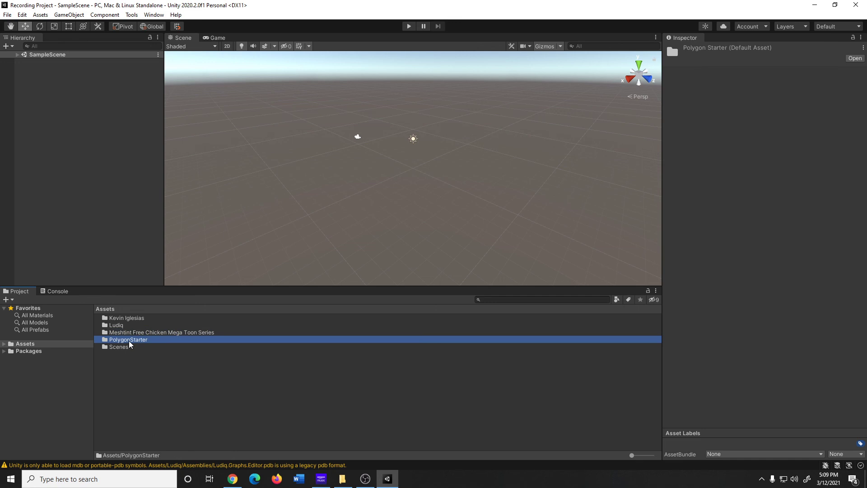